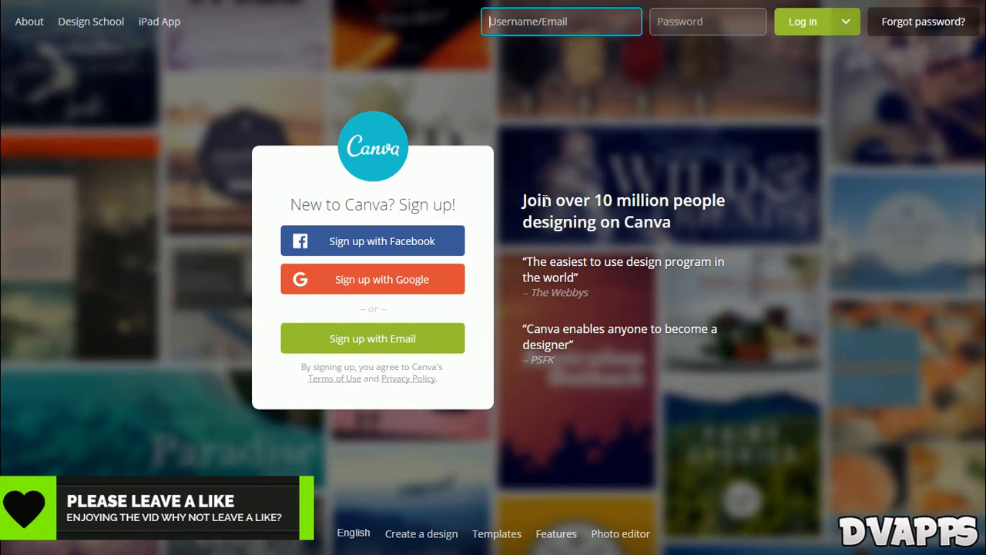
mouse_move(208, 243)
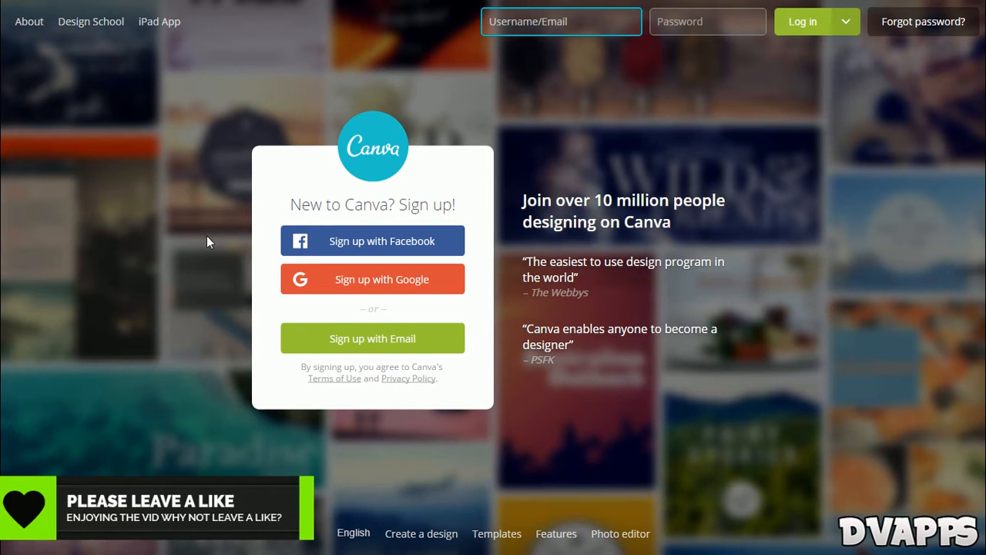
mouse_move(394, 279)
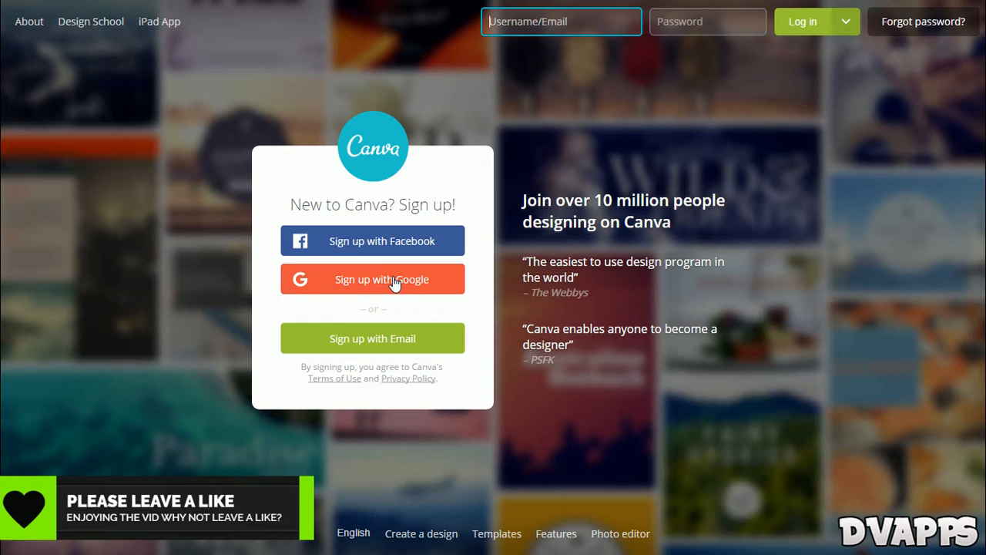
mouse_move(351, 257)
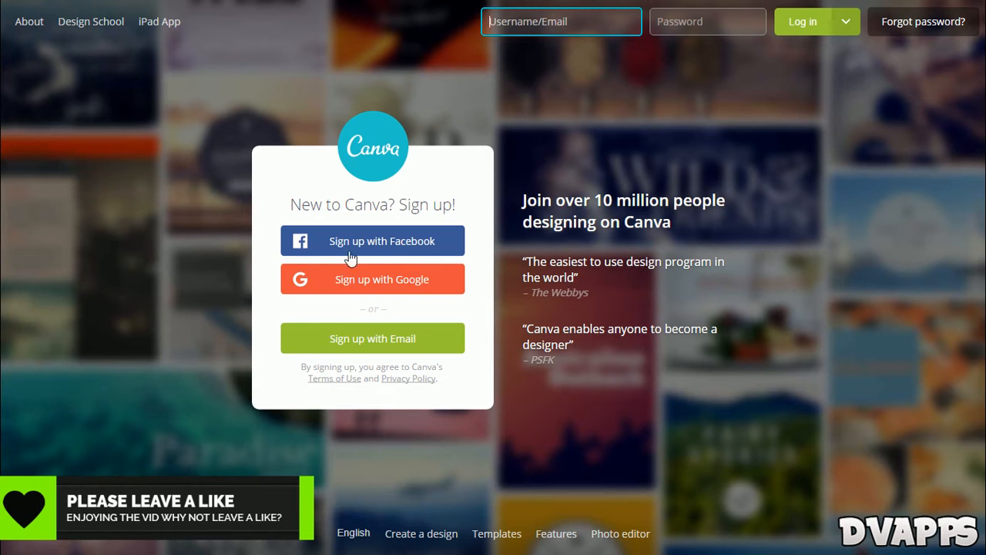
mouse_move(356, 281)
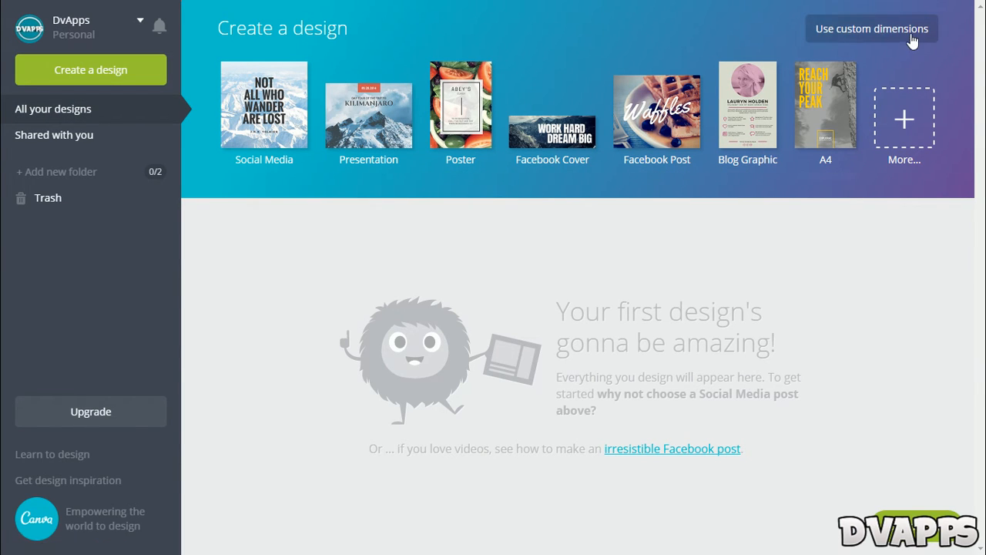
Create a custom 500 × 500 design, keeping pixels as the unit
click(871, 28)
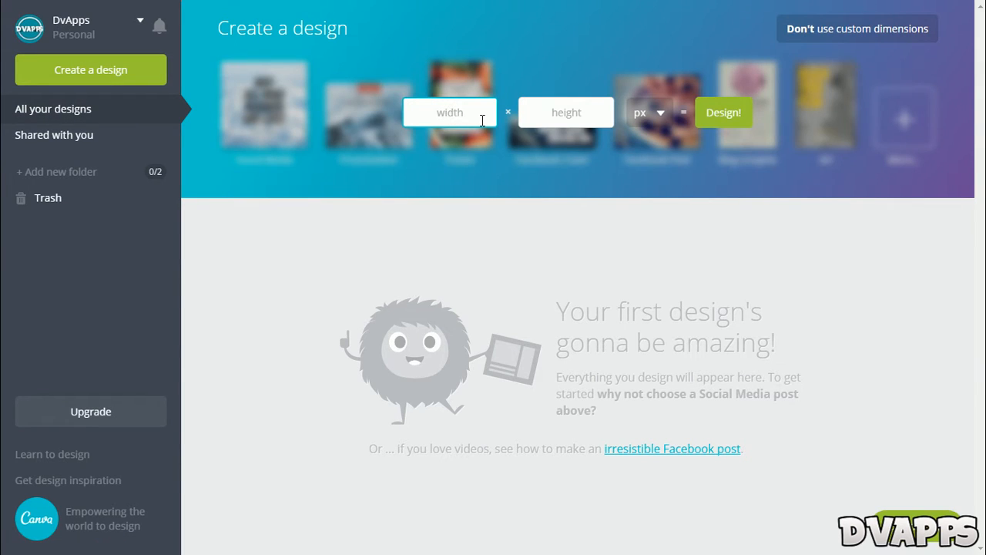
text(500)
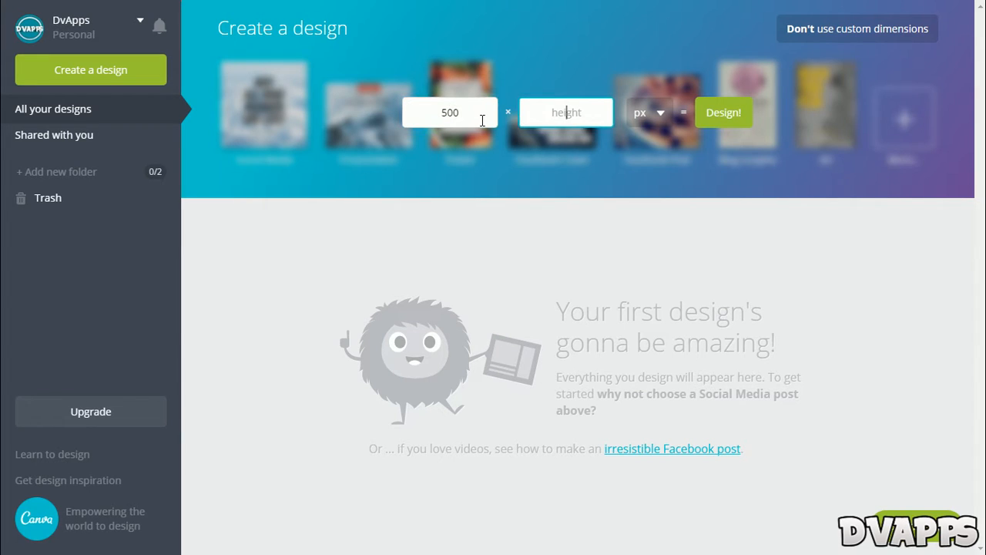
click(650, 112)
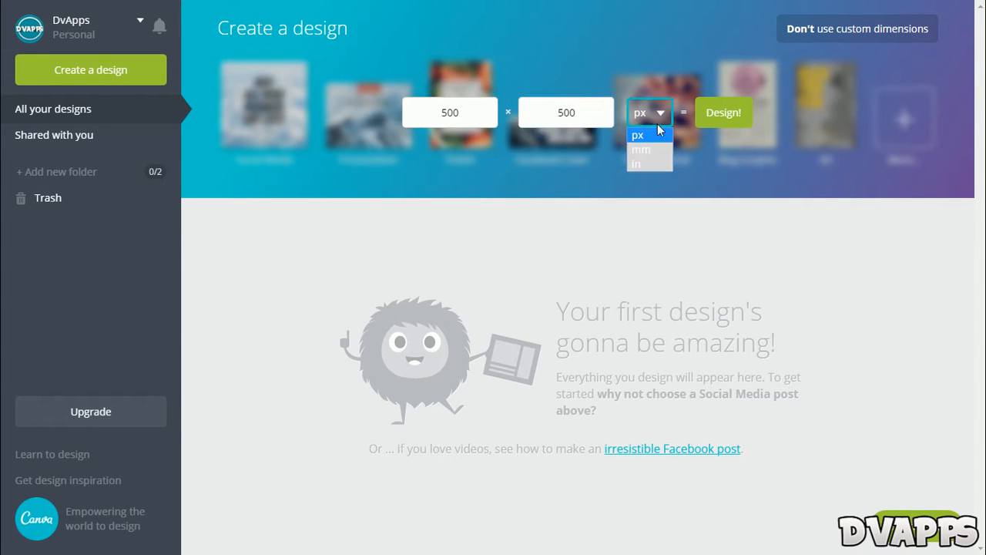
click(723, 111)
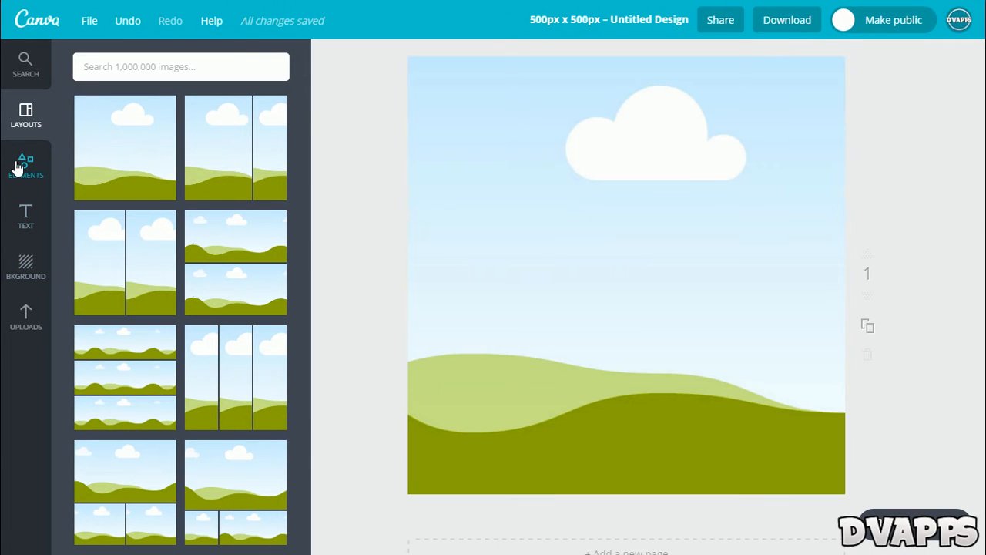
Browse Free Photos under Elements and search the images for 'abstract'
click(25, 164)
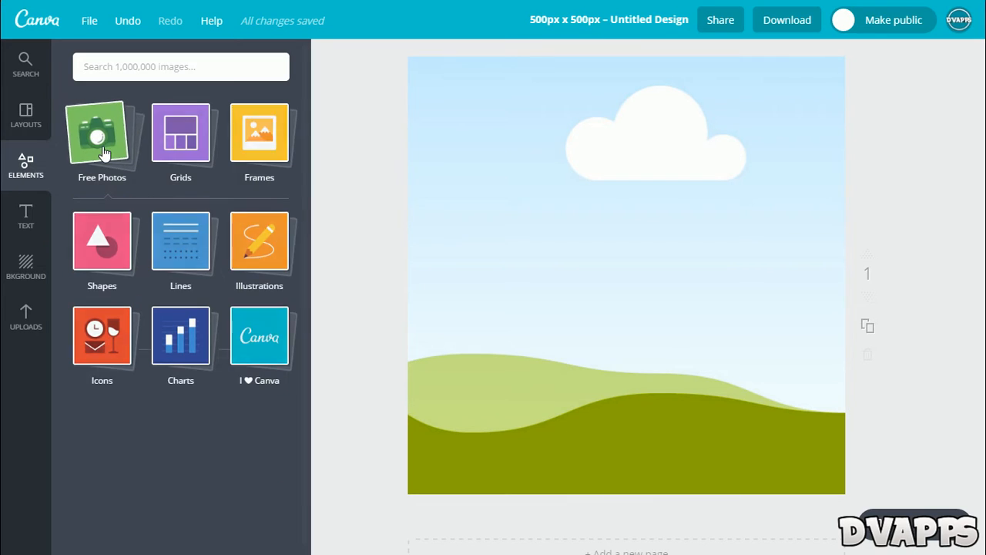
click(102, 132)
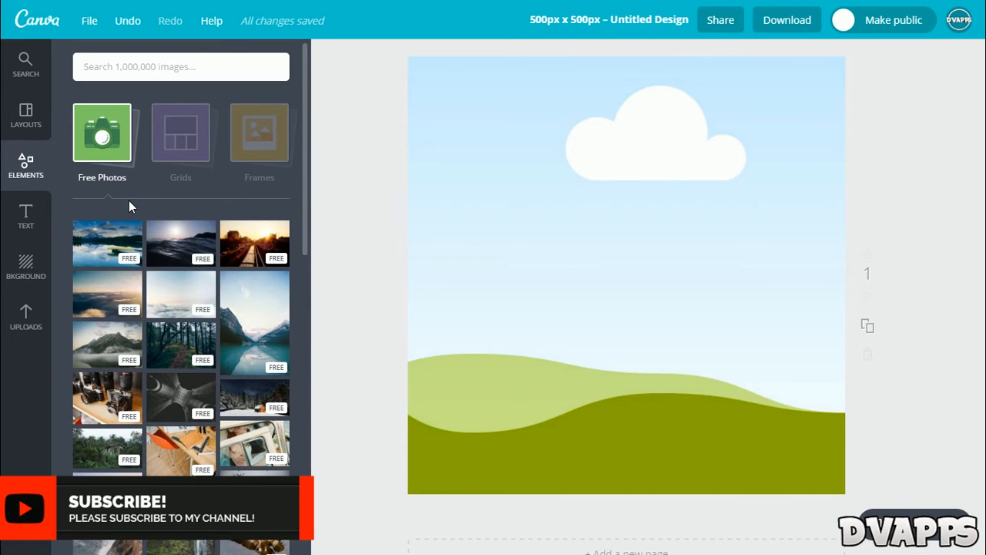
scroll(down, 3)
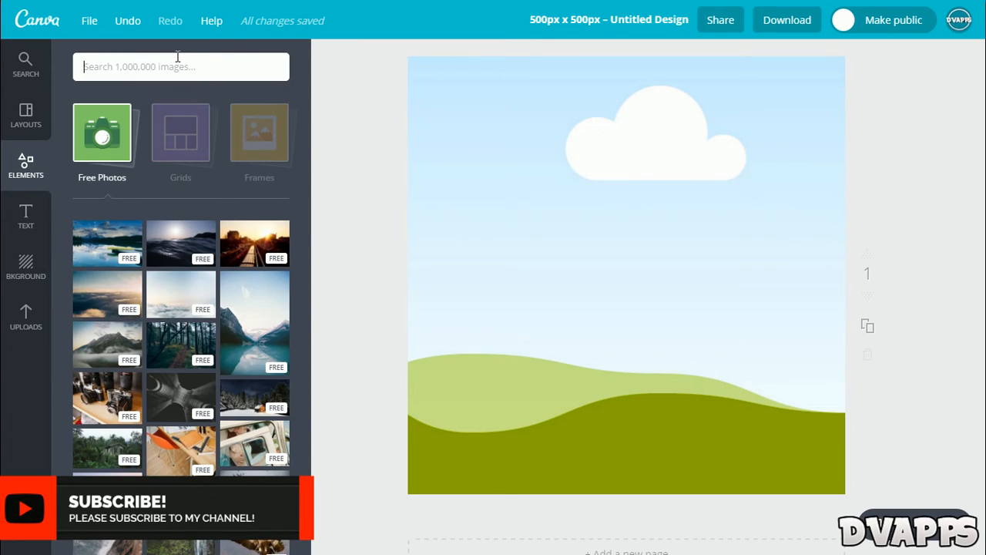
text(abstract)
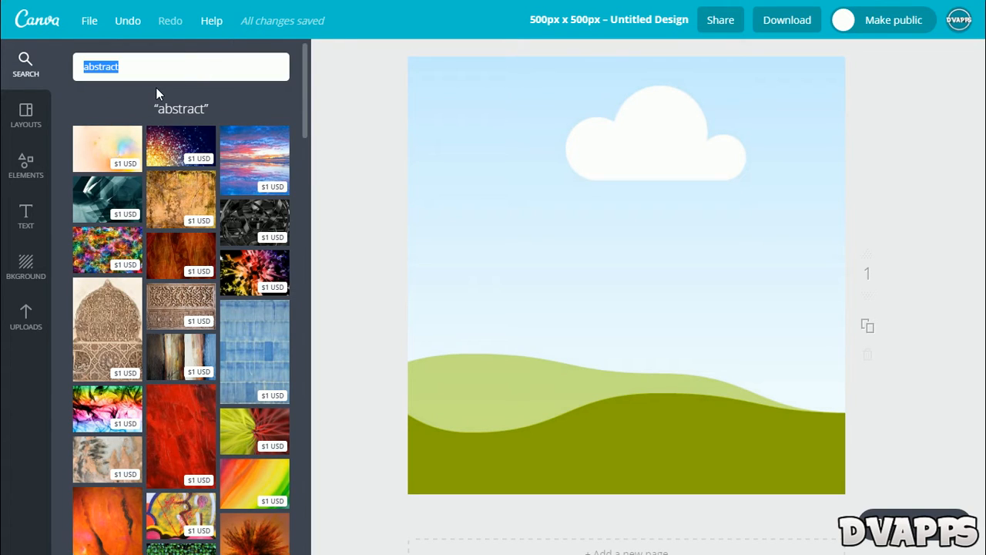
mouse_move(123, 171)
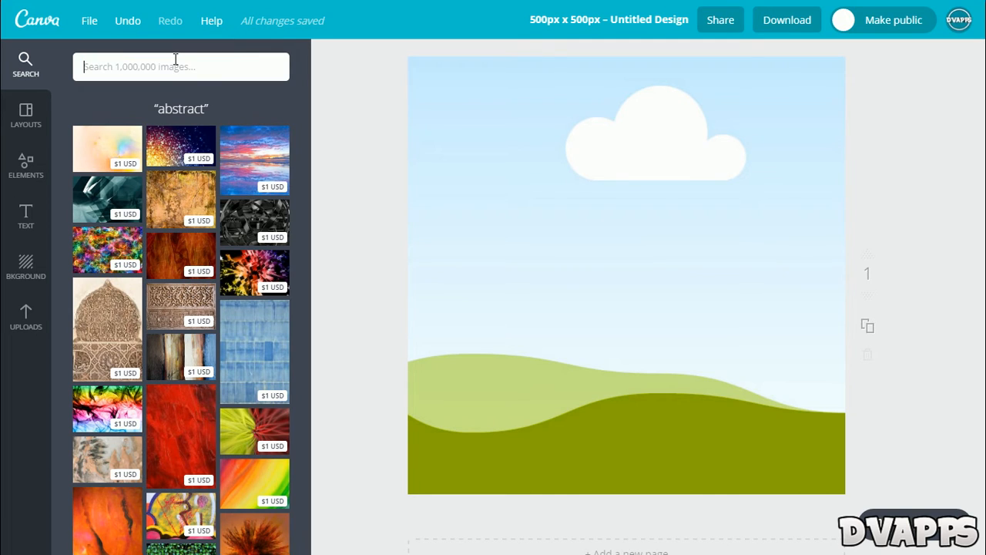
Add the dark water photo to the page, resize it, and show uploaded images
click(26, 164)
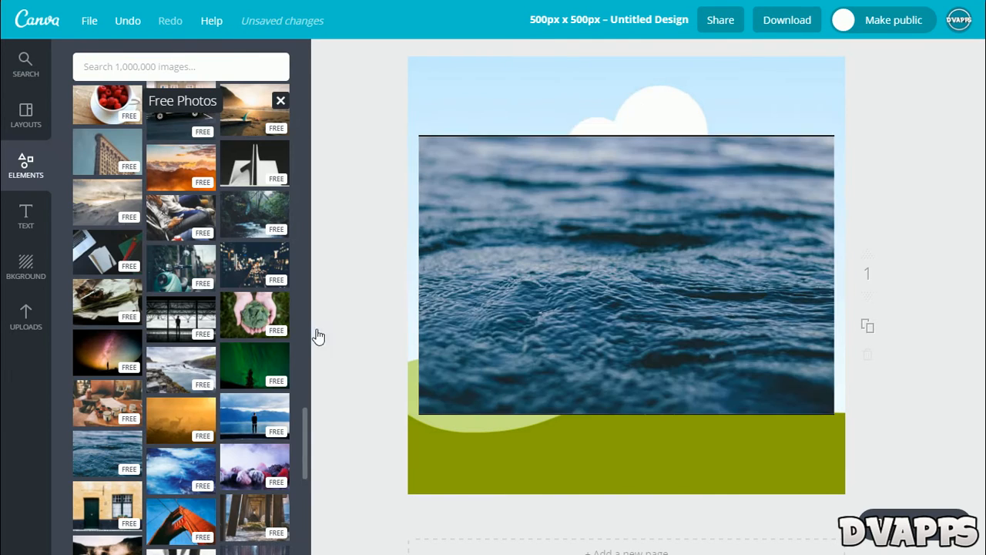
click(625, 277)
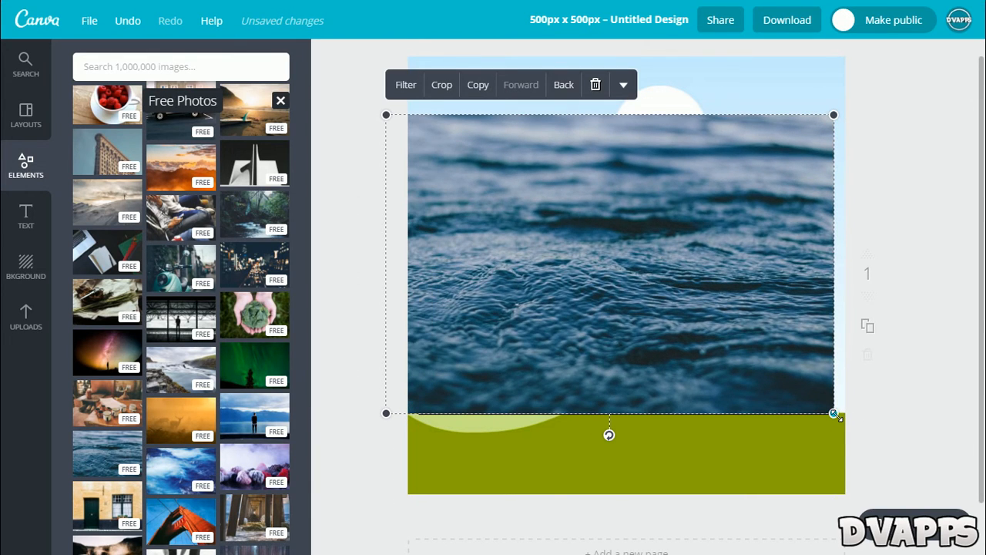
click(25, 316)
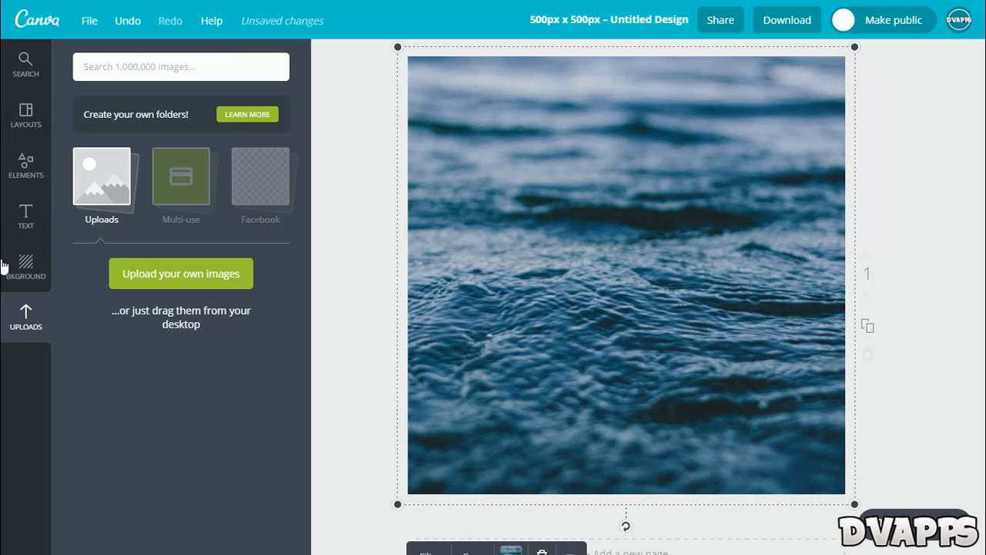
mouse_move(131, 257)
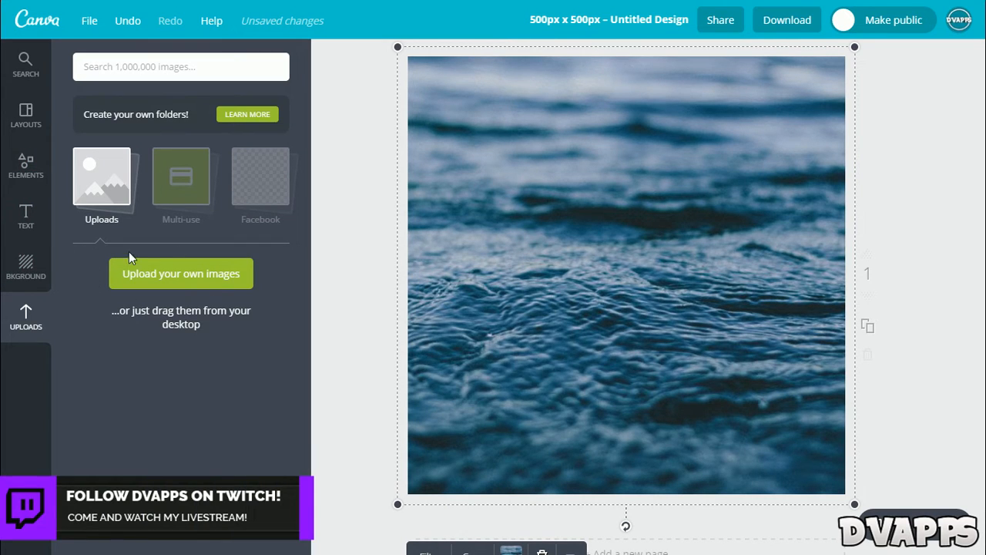
mouse_move(162, 297)
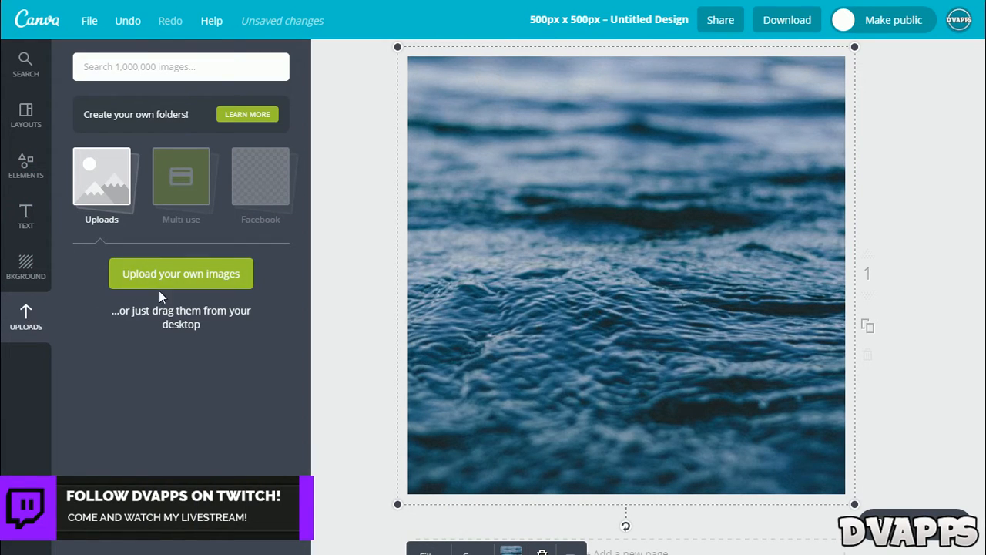
click(26, 218)
text(DvApps)
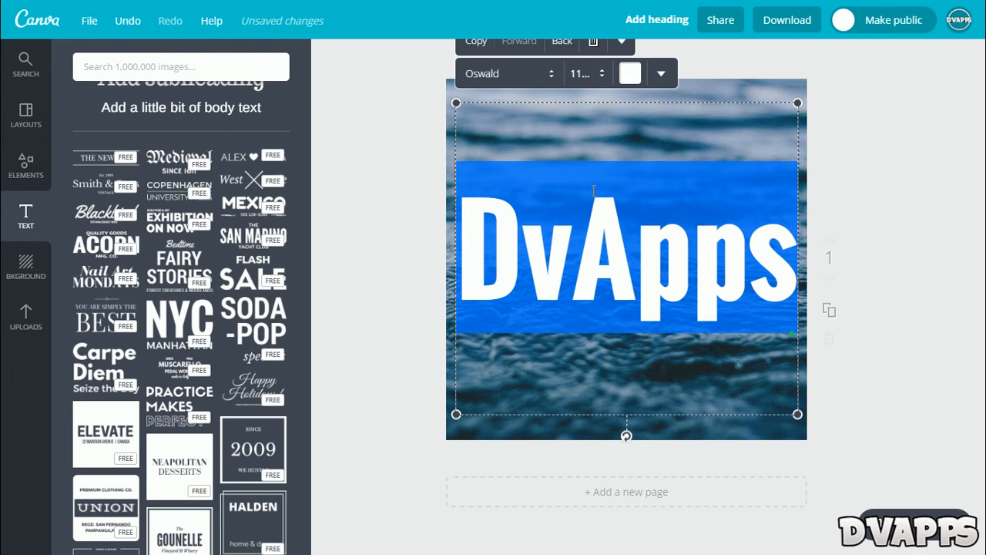
mouse_move(629, 73)
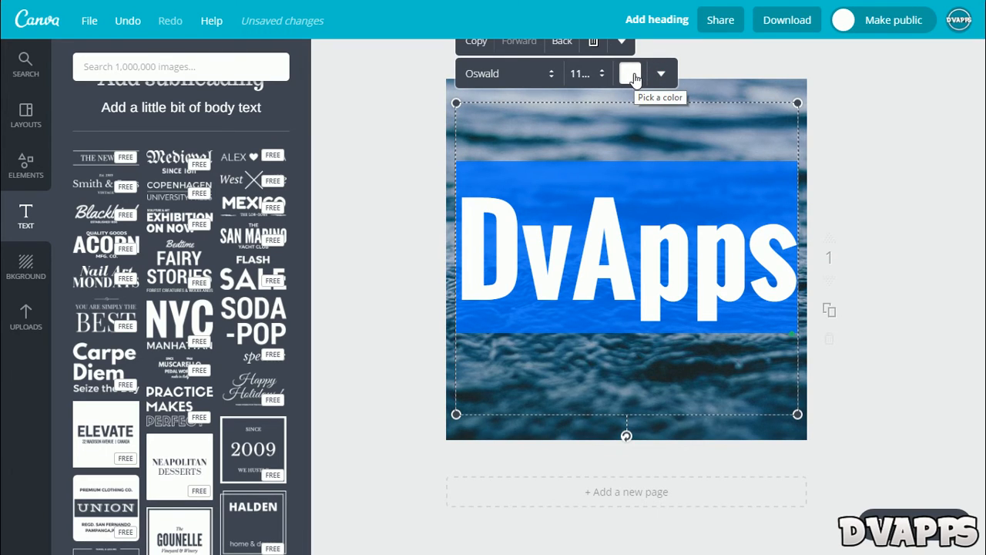
Colour the DvApps heading light blue and browse fonts without changing the font
click(629, 72)
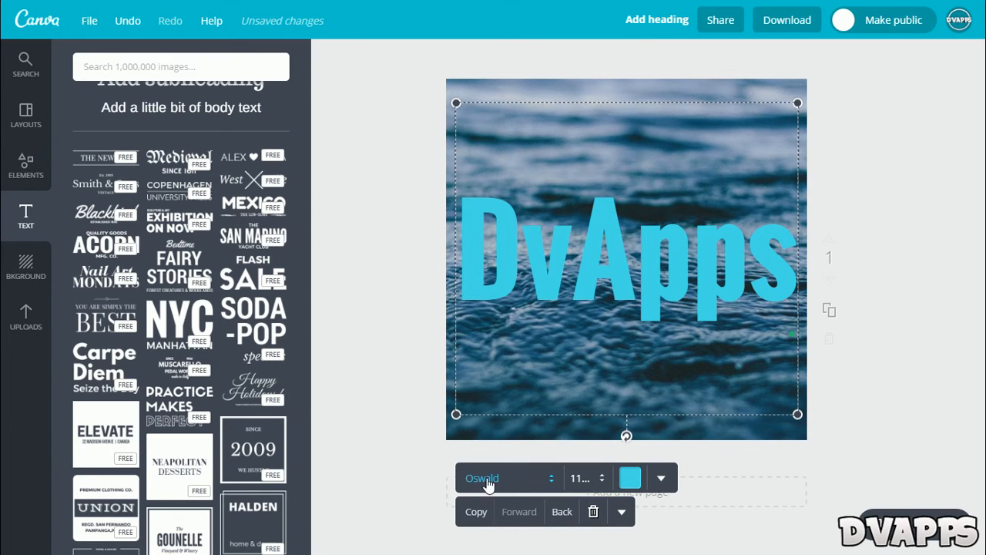
click(505, 477)
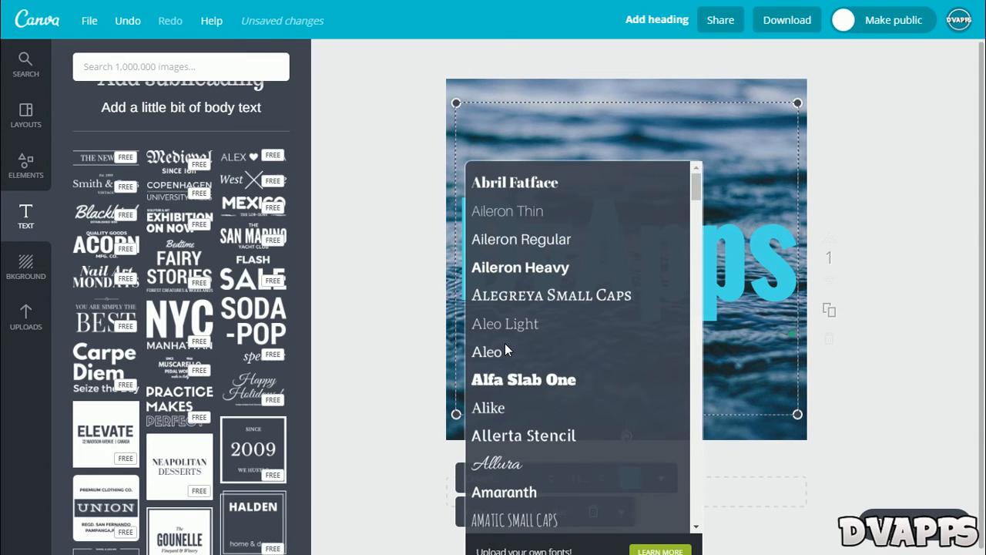
scroll(down, 3)
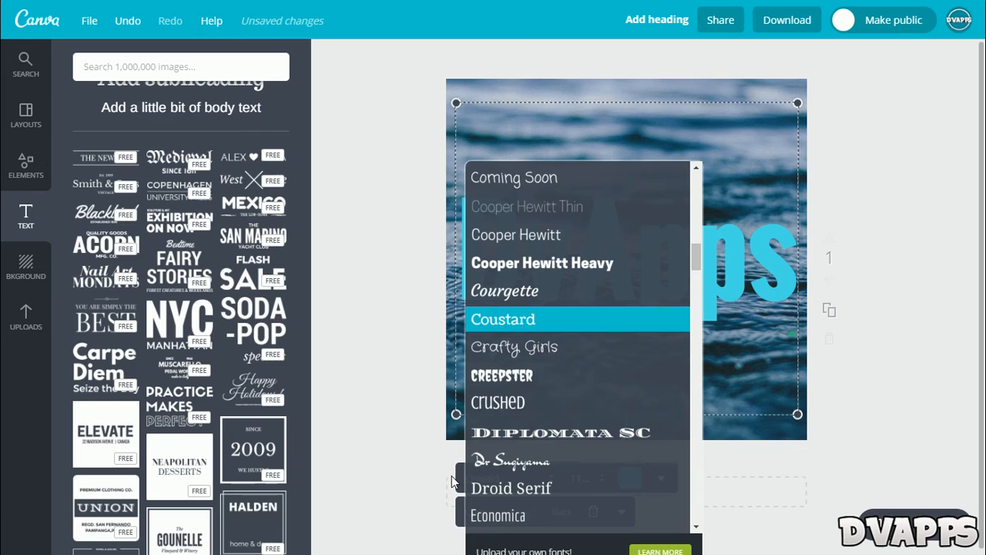
click(26, 165)
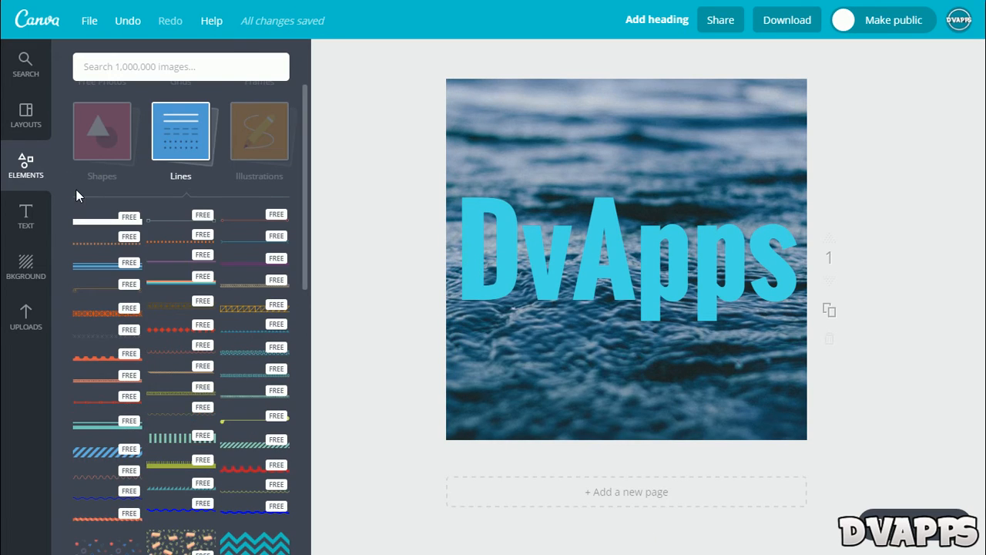
mouse_move(27, 165)
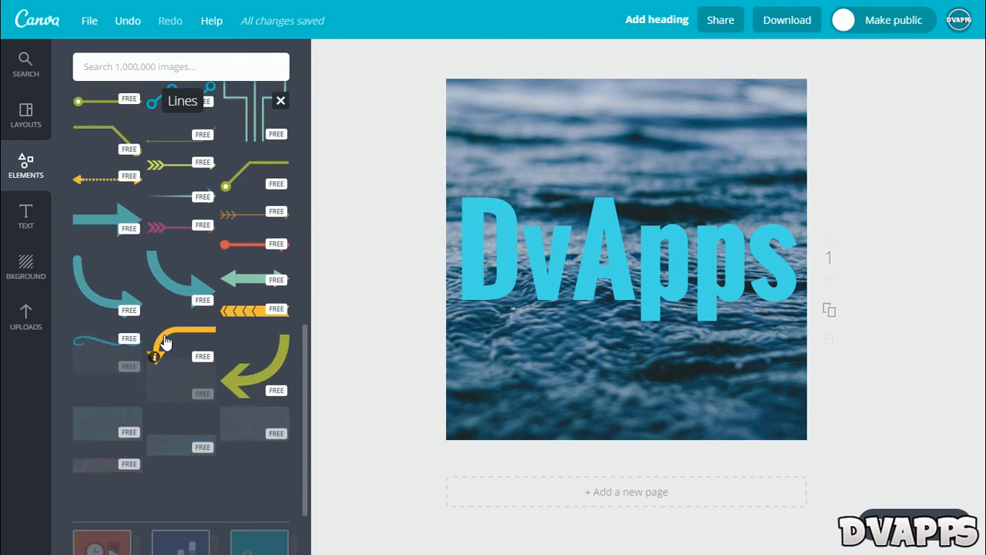
Close the lines collection with the green pin lines placed, then browse layout templates
scroll(up, 3)
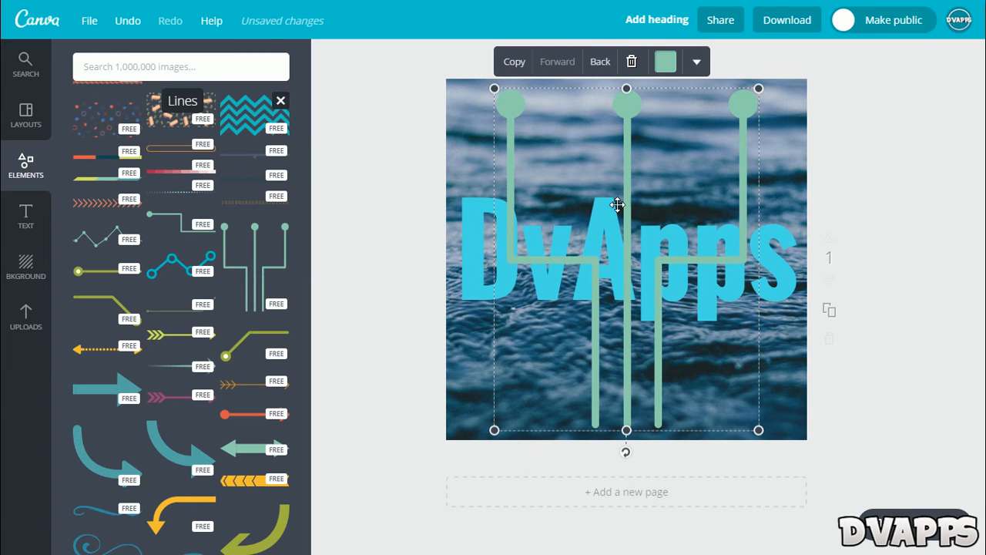
click(281, 100)
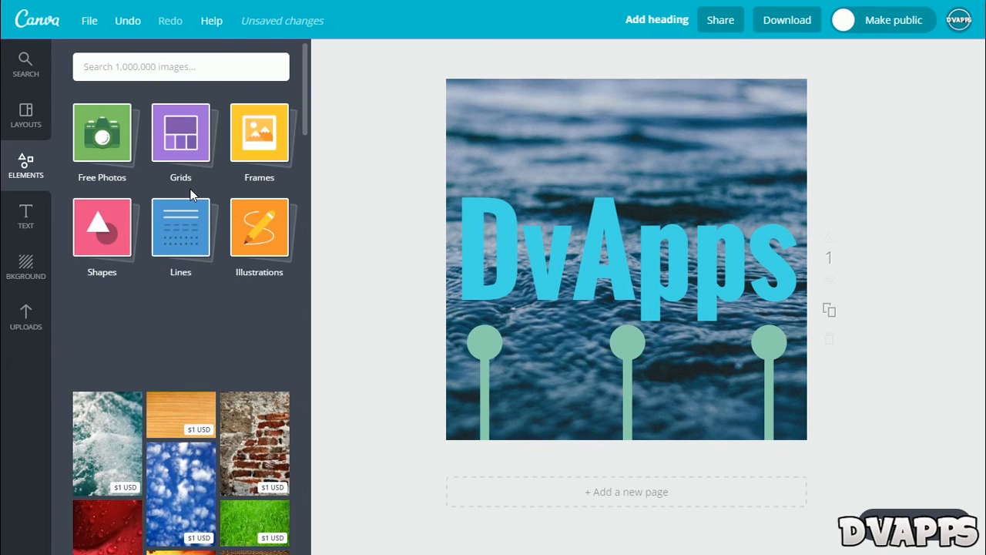
mouse_move(71, 222)
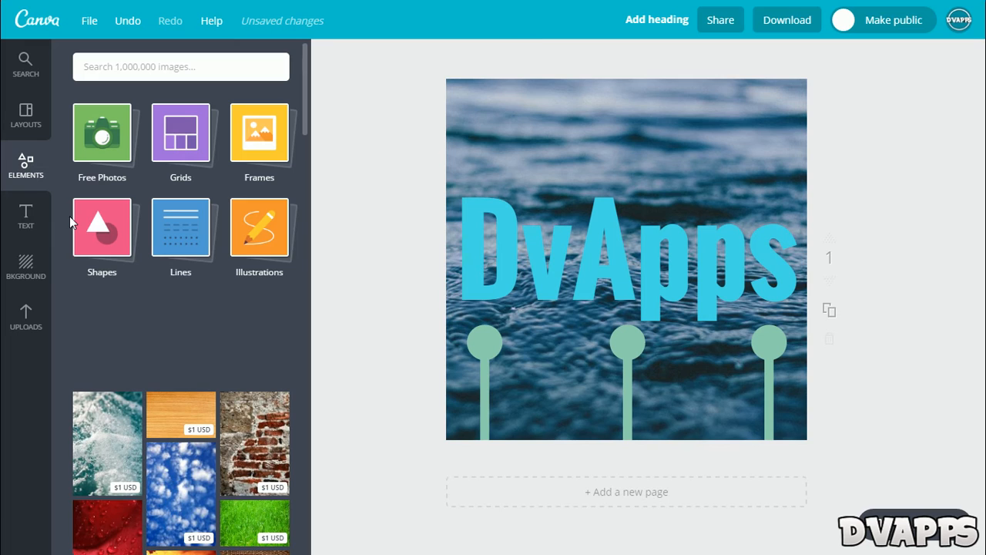
mouse_move(259, 224)
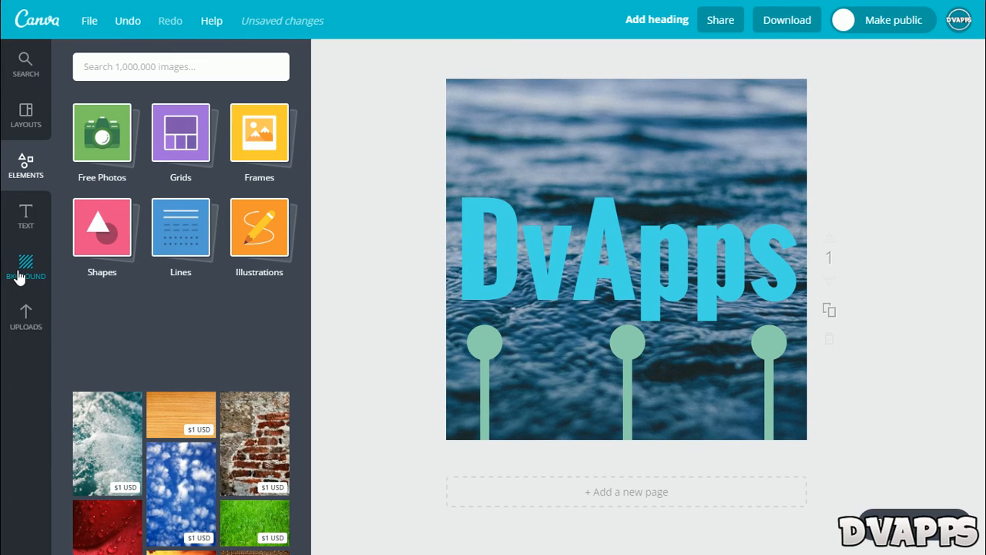
click(26, 115)
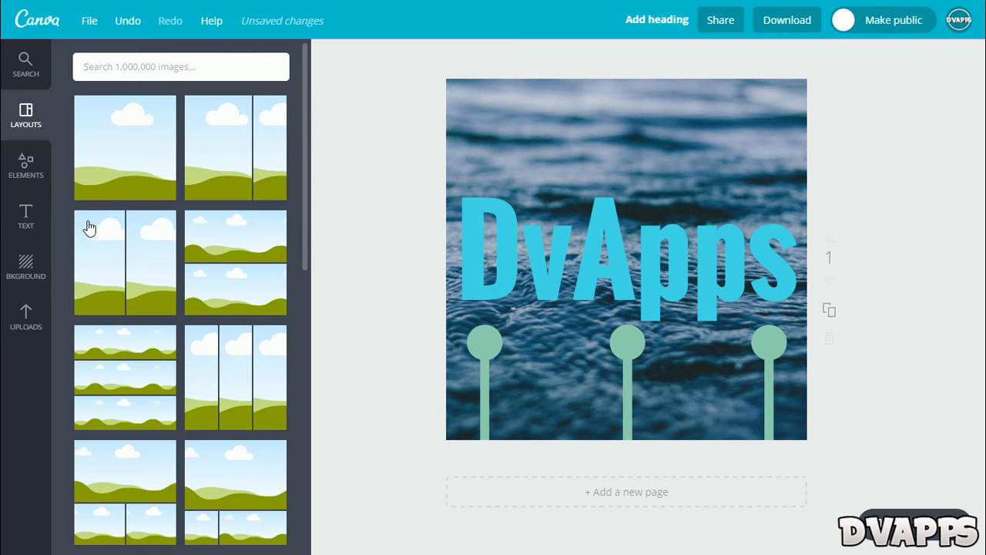
click(509, 169)
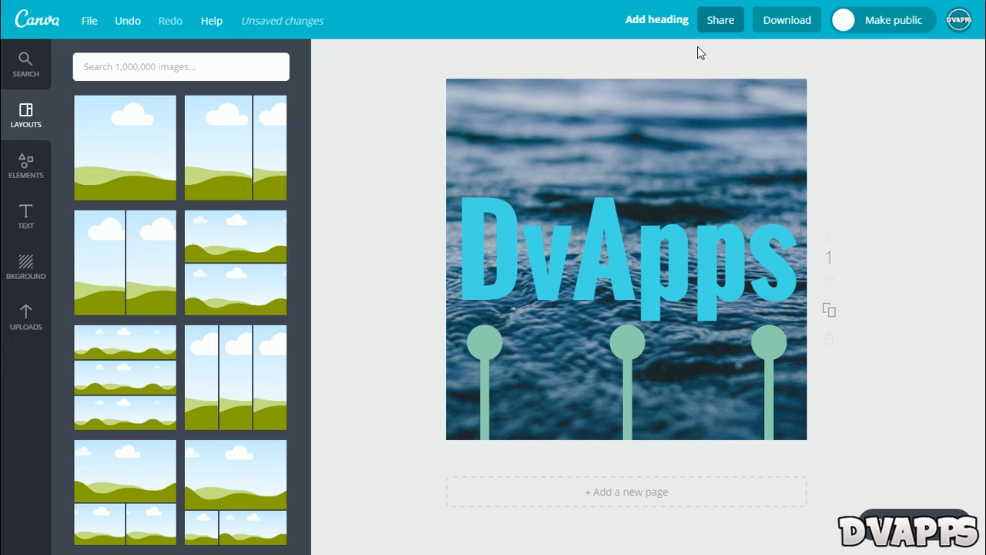
Download the design as a high-quality PNG named 'Add heading.png'
click(787, 19)
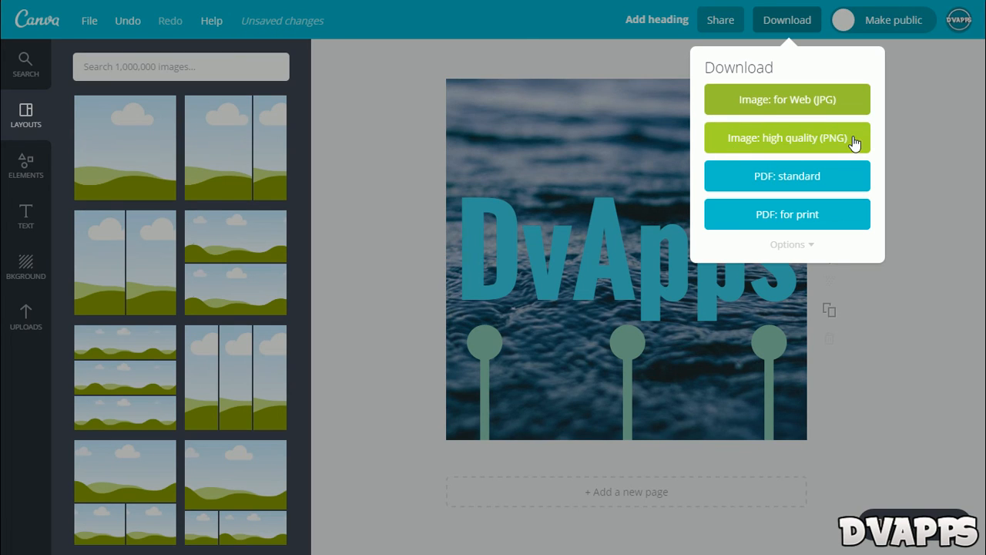
click(787, 137)
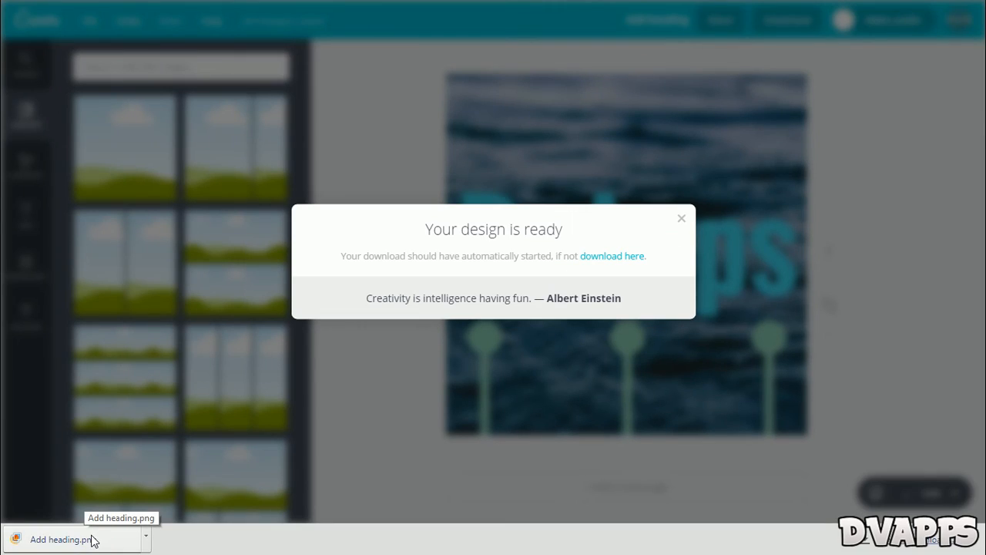